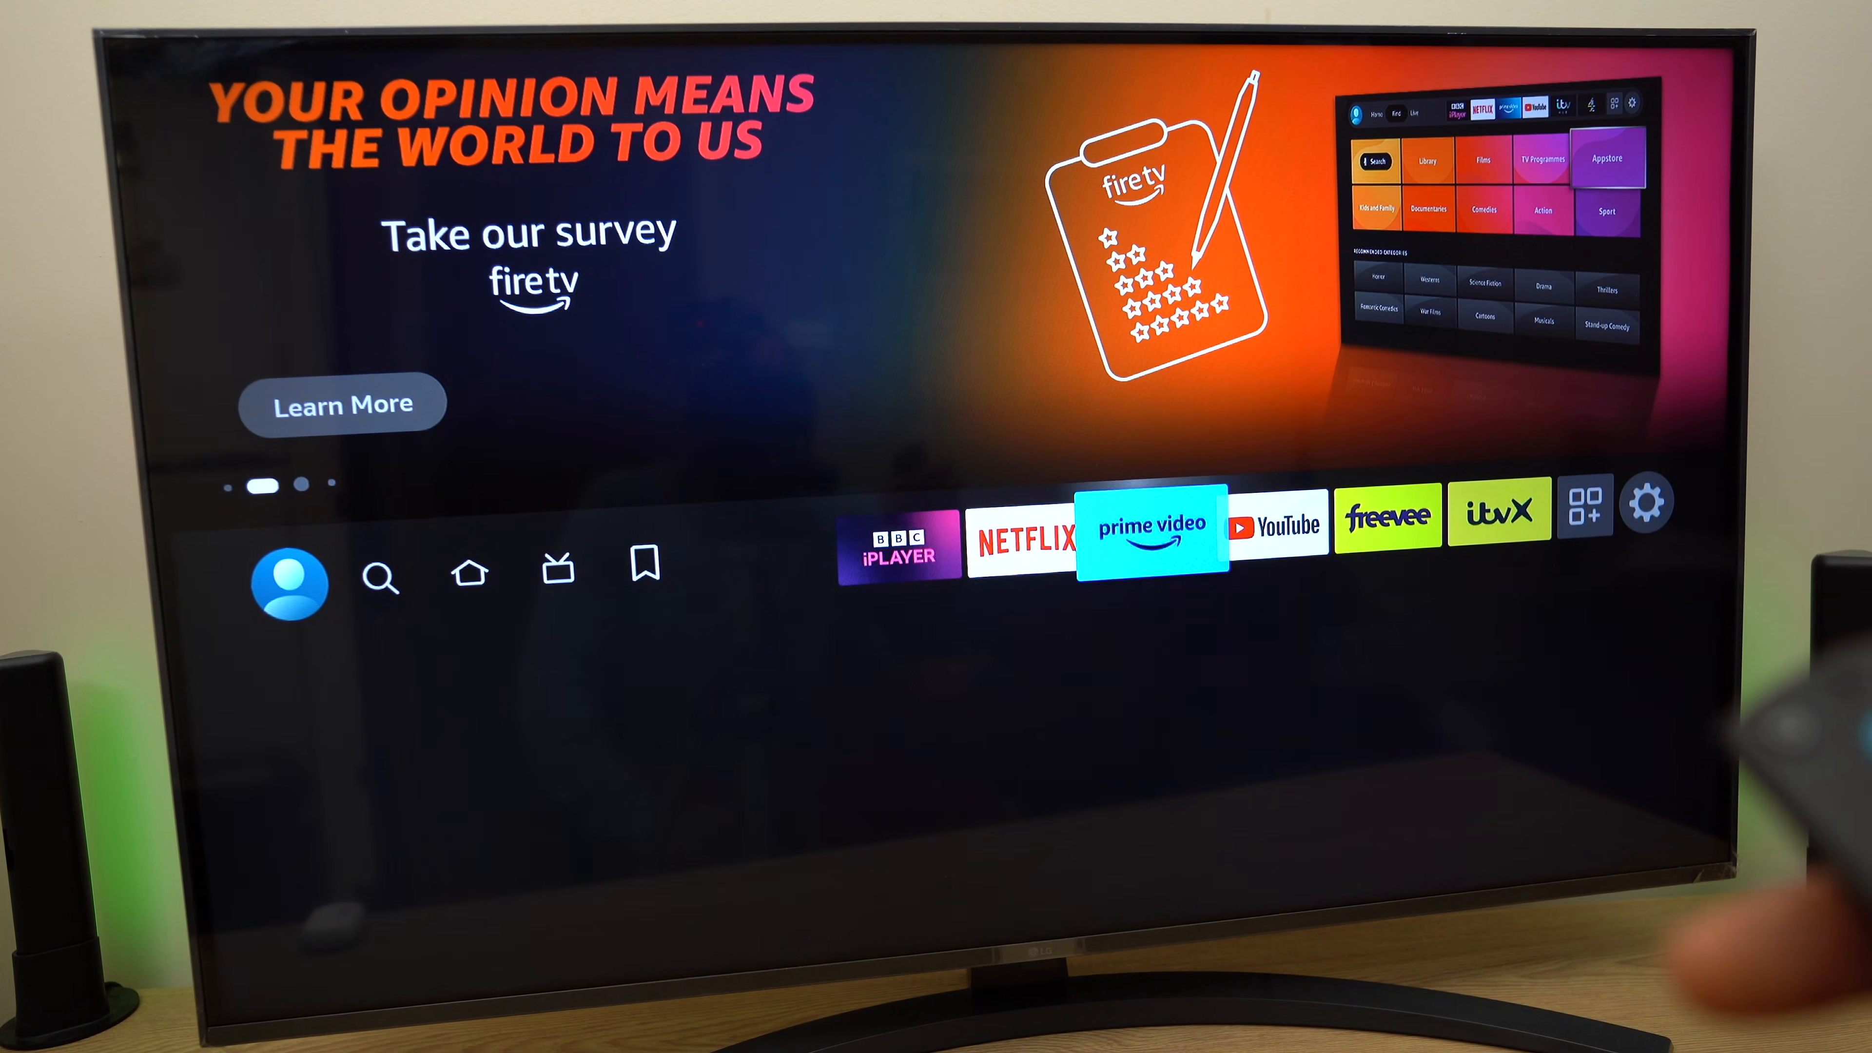
Enter Settings from the home row and go into My Fire TV
click(1649, 501)
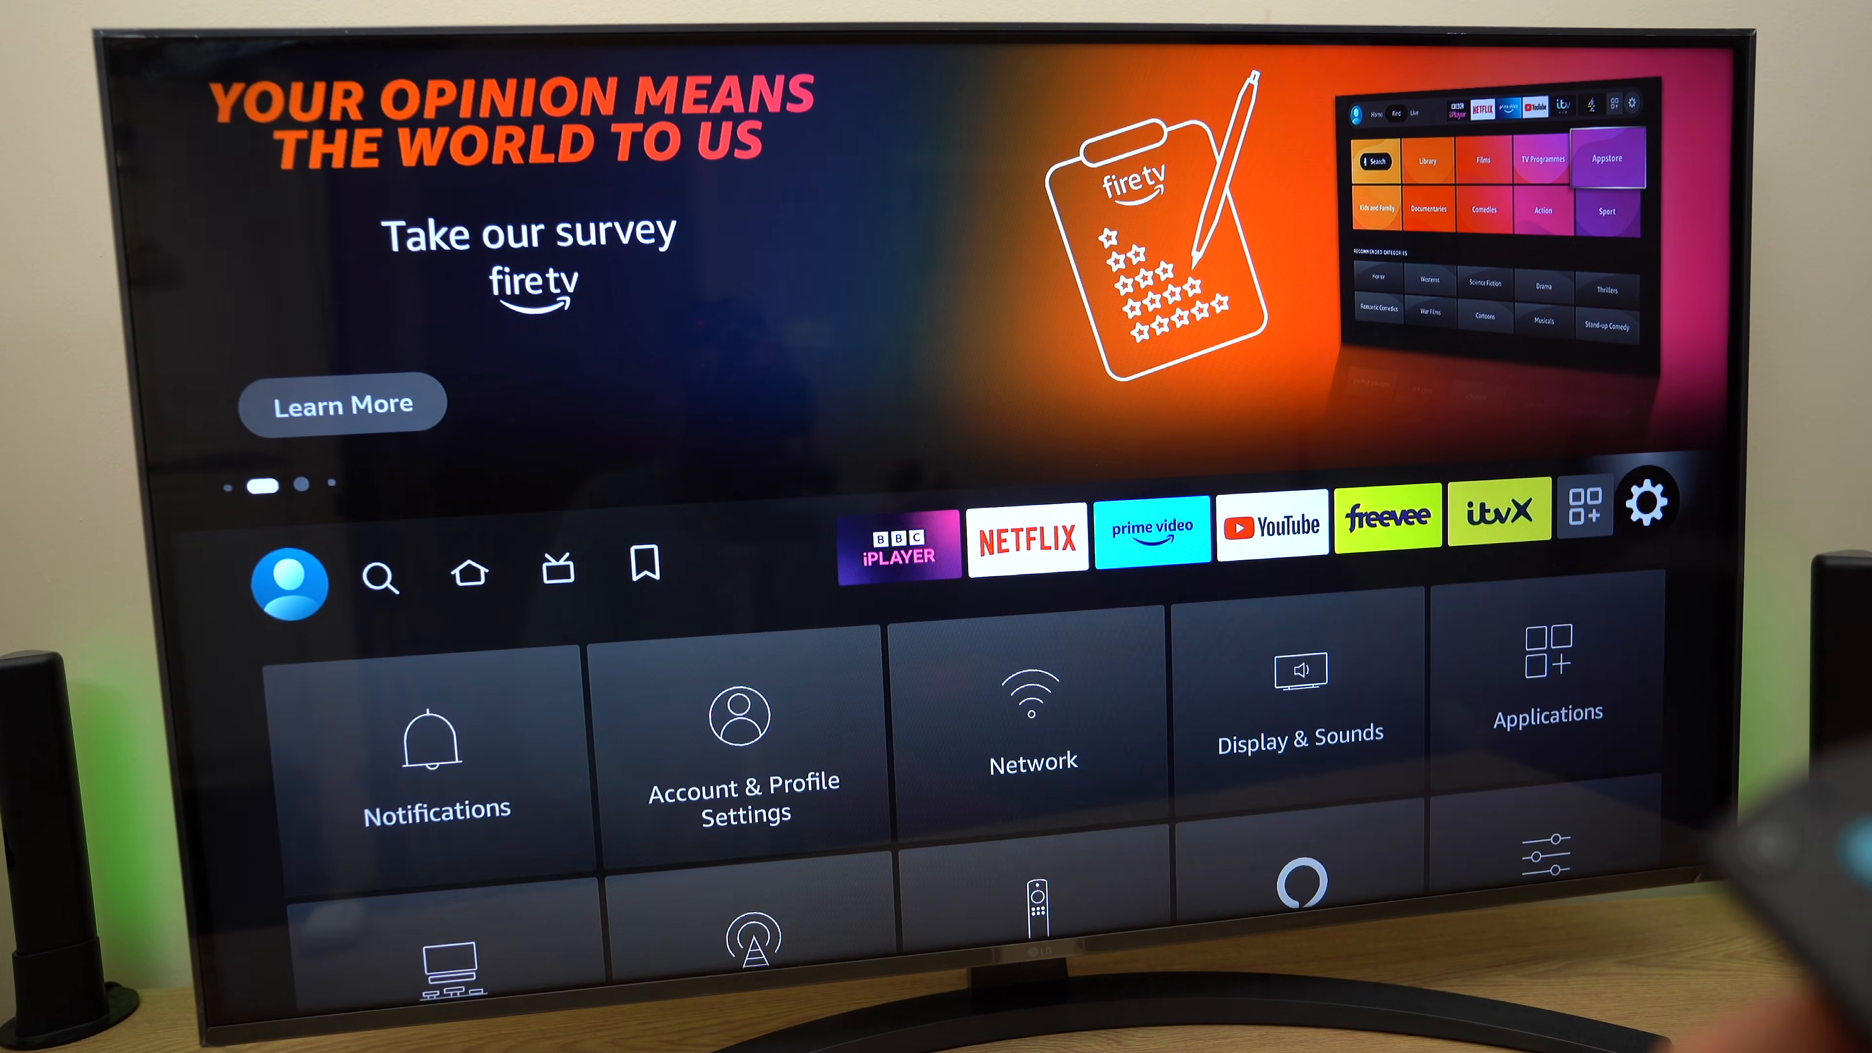
click(436, 759)
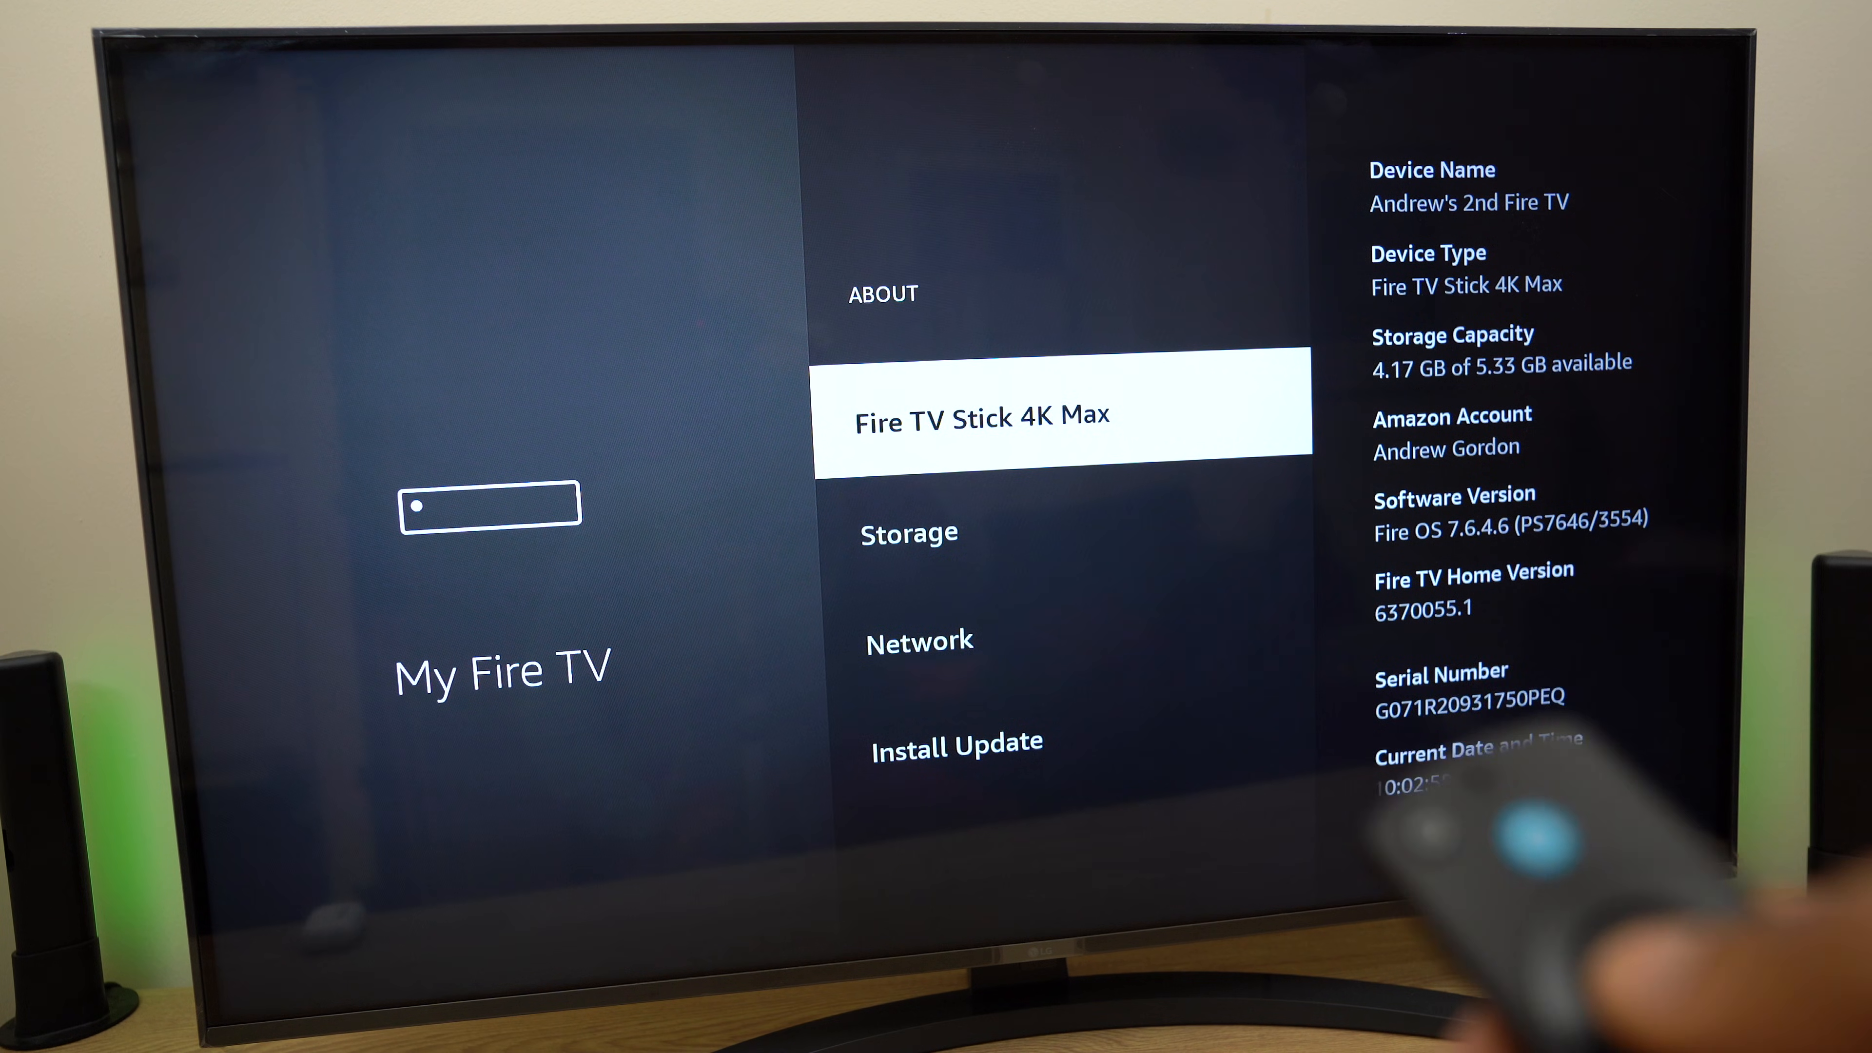
Select the Fire TV Stick 4K Max name in About seven times to unlock Developer options
click(982, 416)
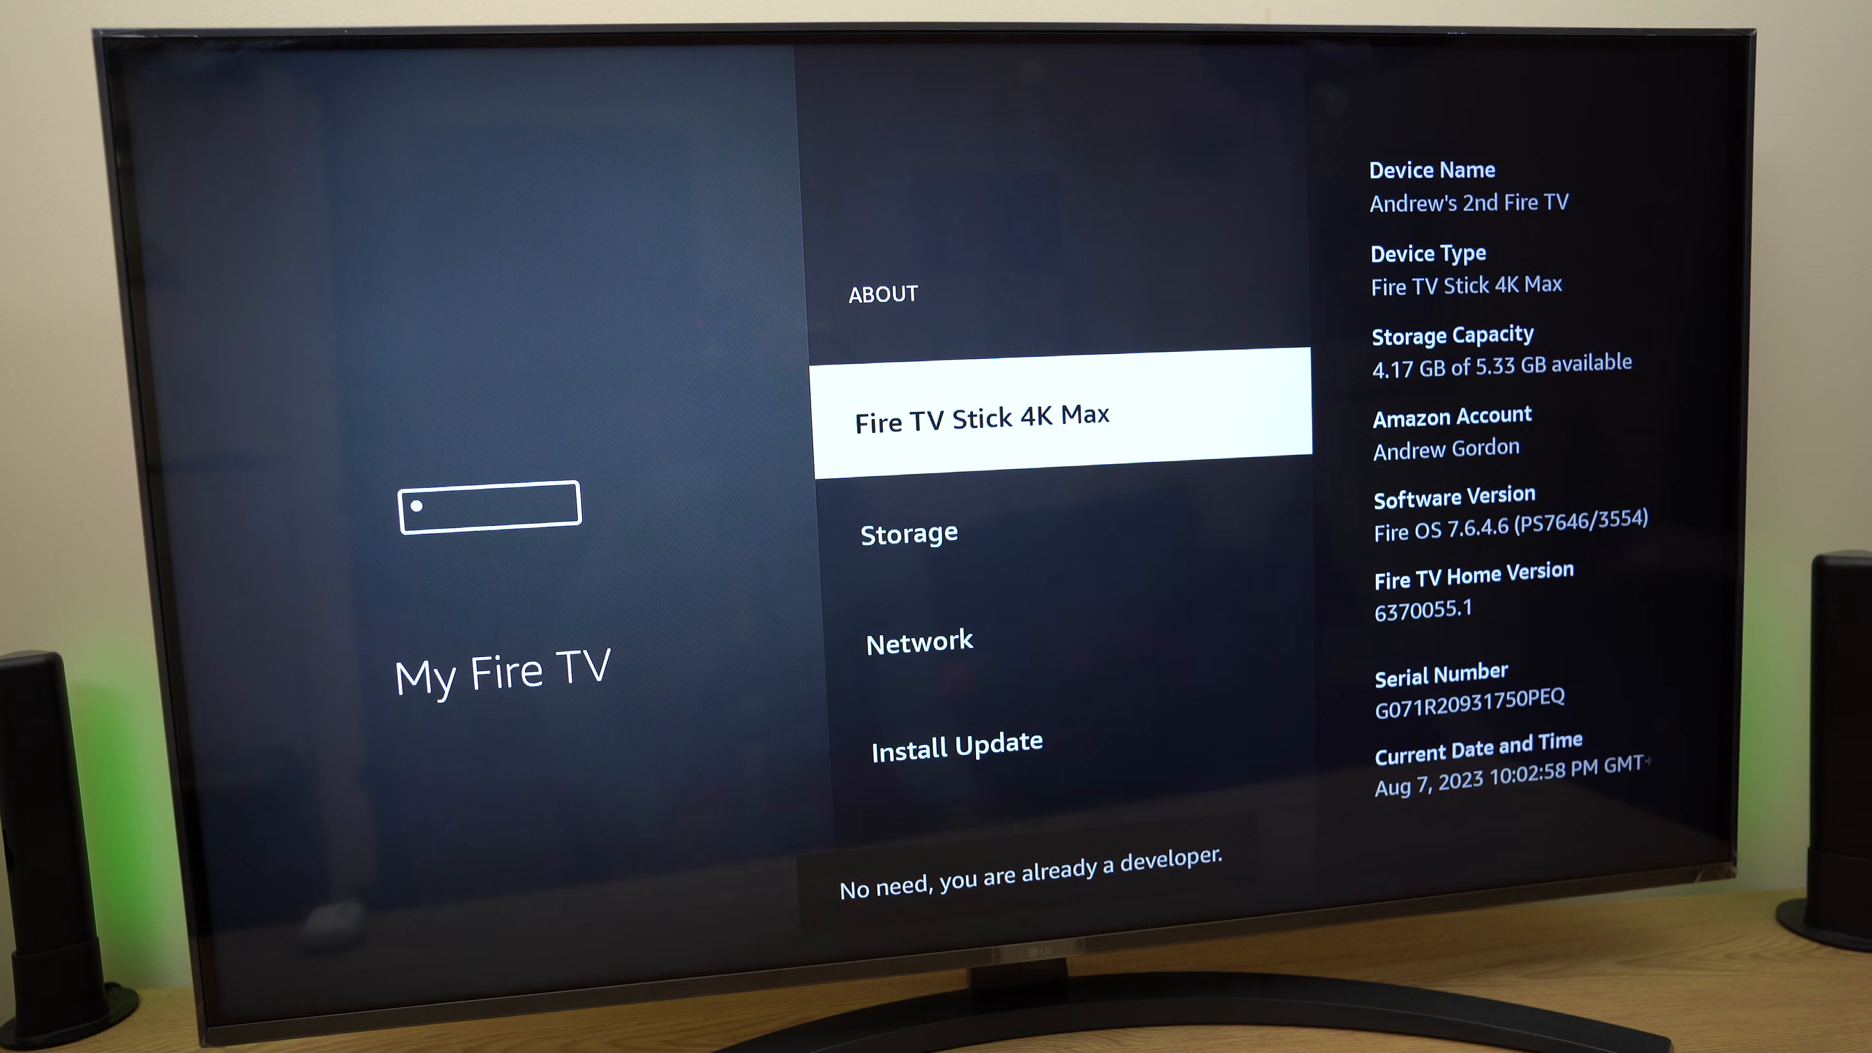
key(Back)
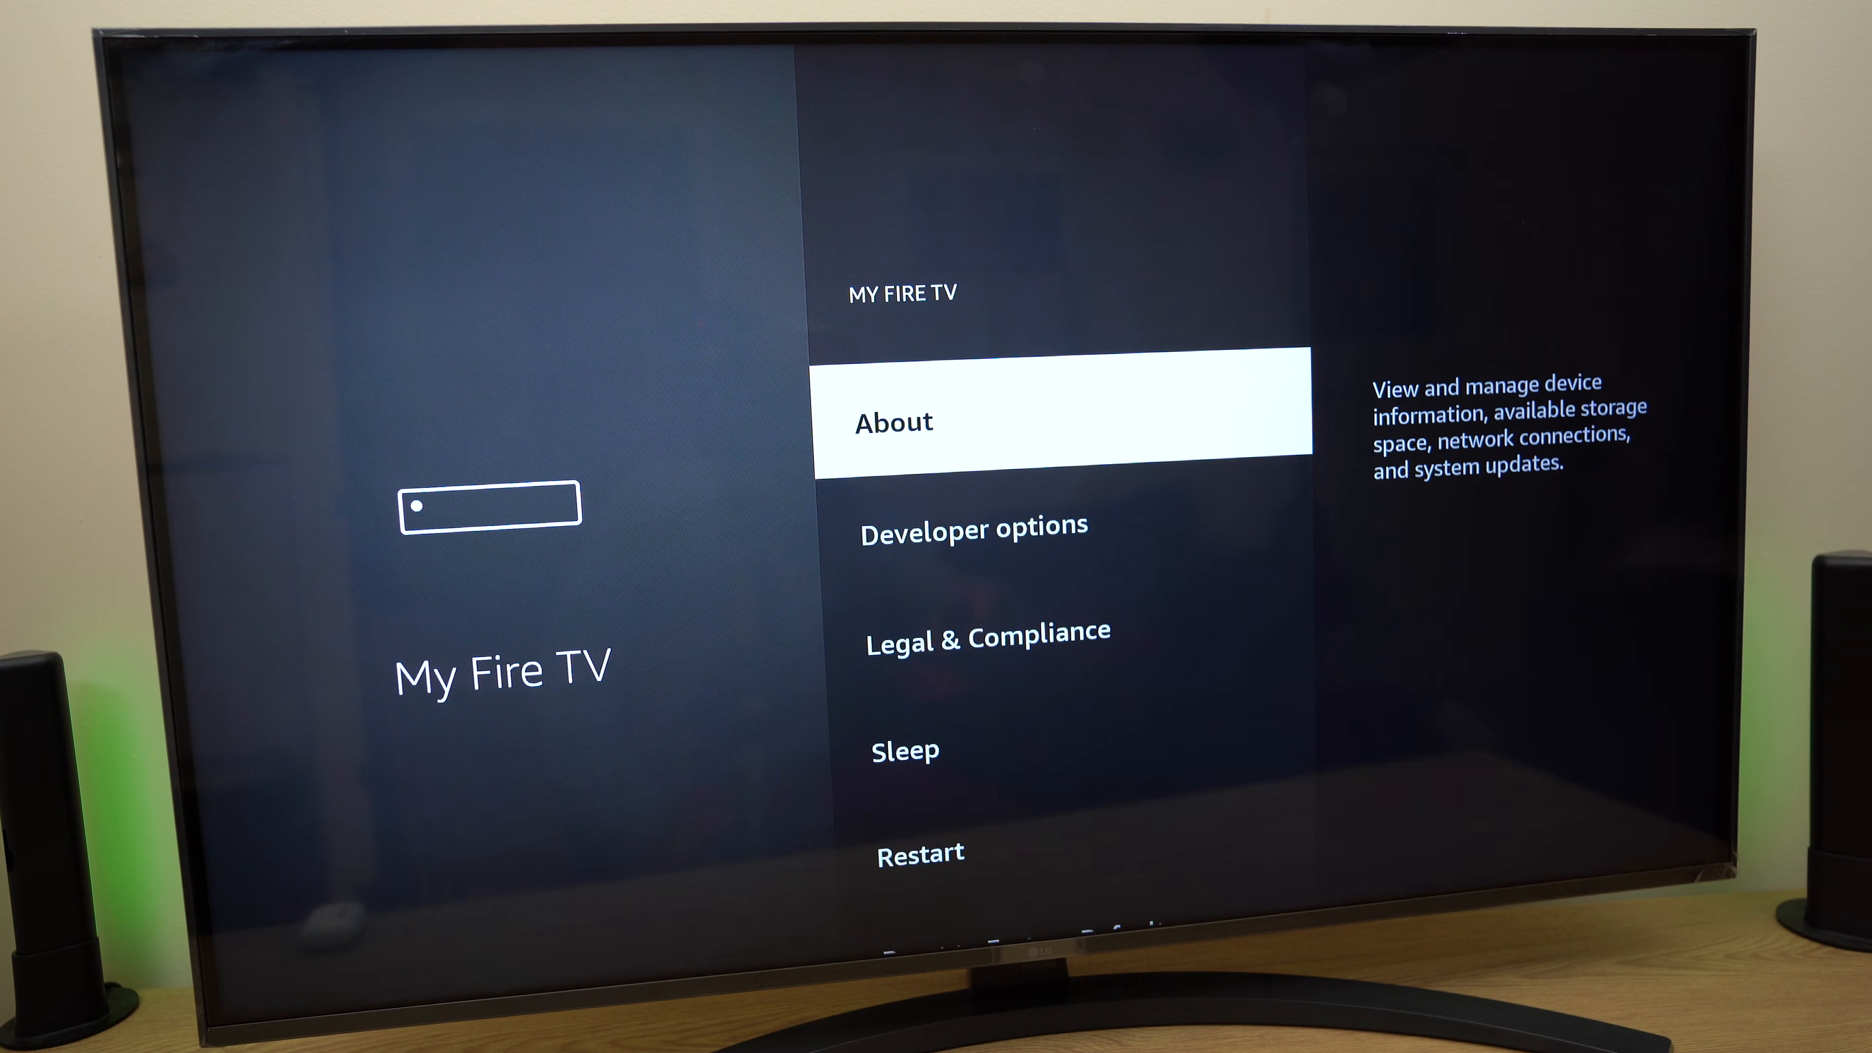